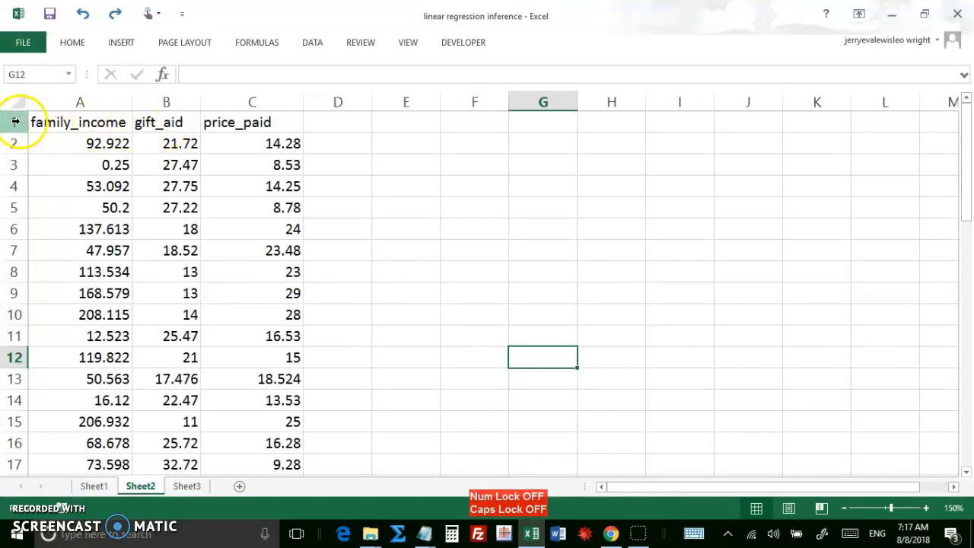
- Insert a blank top row and label columns A and B as x and y
right_click(14, 121)
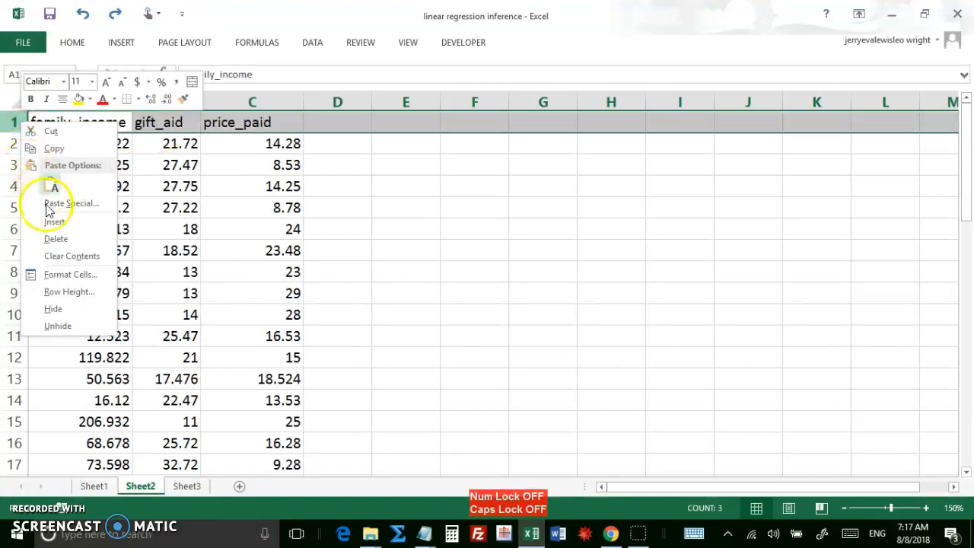
left_click(55, 221)
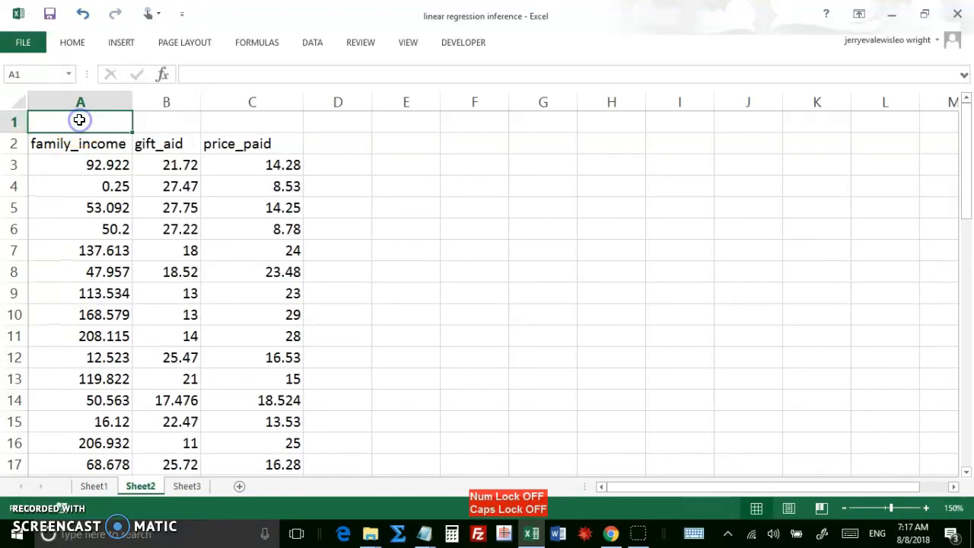
type("x")
left_click(166, 121)
type("y")
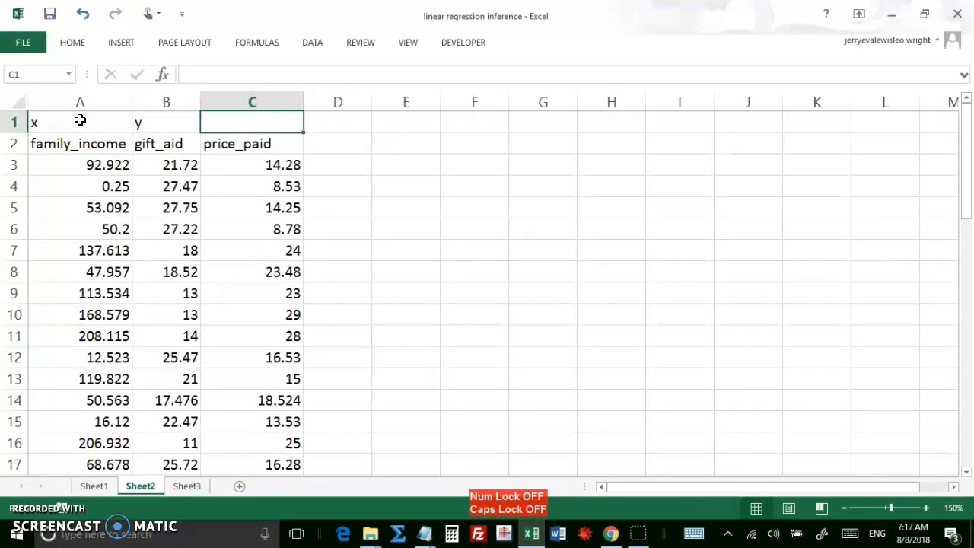
left_click(337, 122)
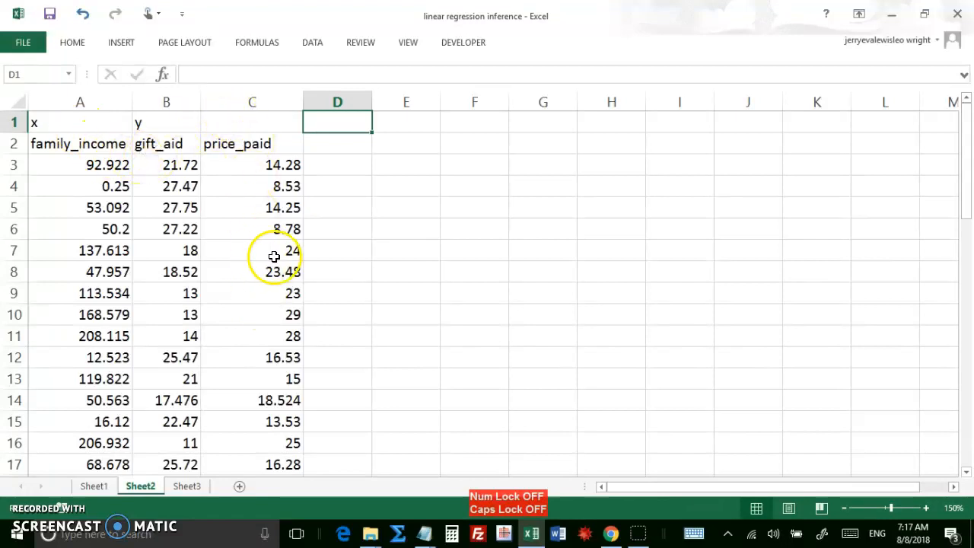
mouse_move(387, 169)
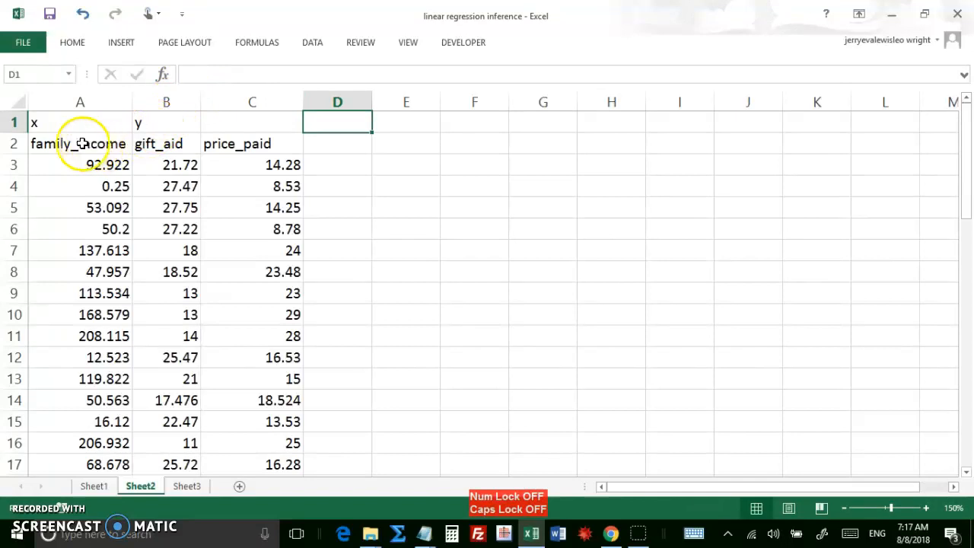
- Select A2 through B52, covering family_income and gift_aid with headers
left_click(80, 144)
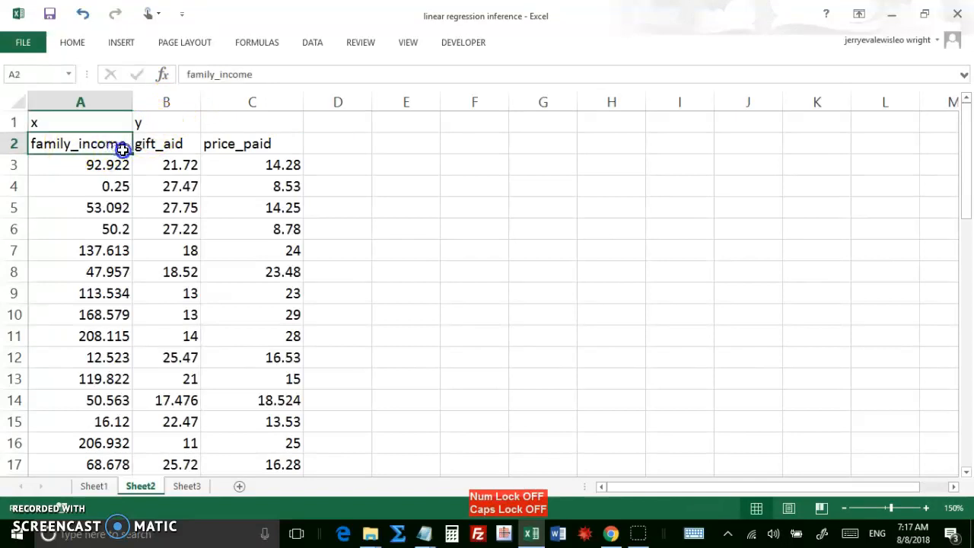
left_click_drag(80, 143, 166, 250)
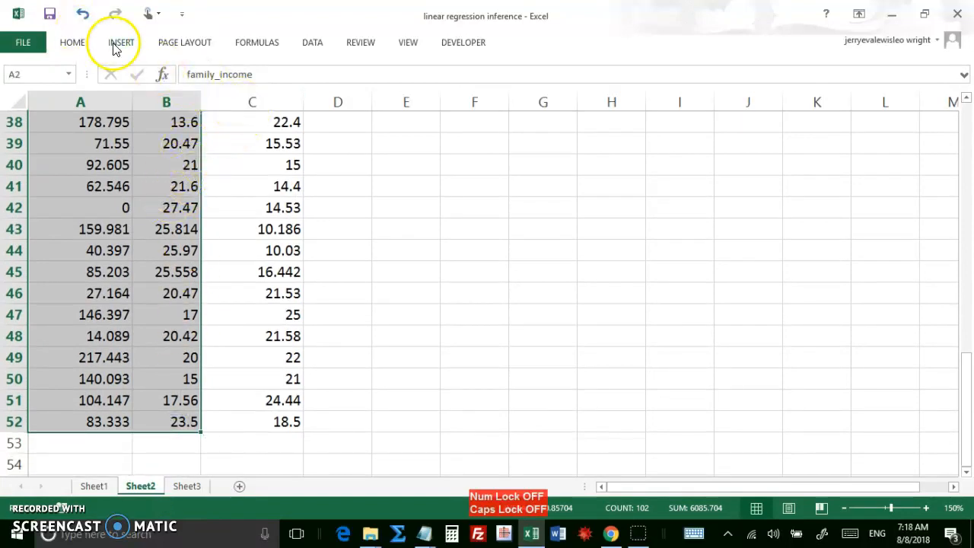
- Insert a plain scatter chart from the selected family_income and gift_aid data
left_click(121, 42)
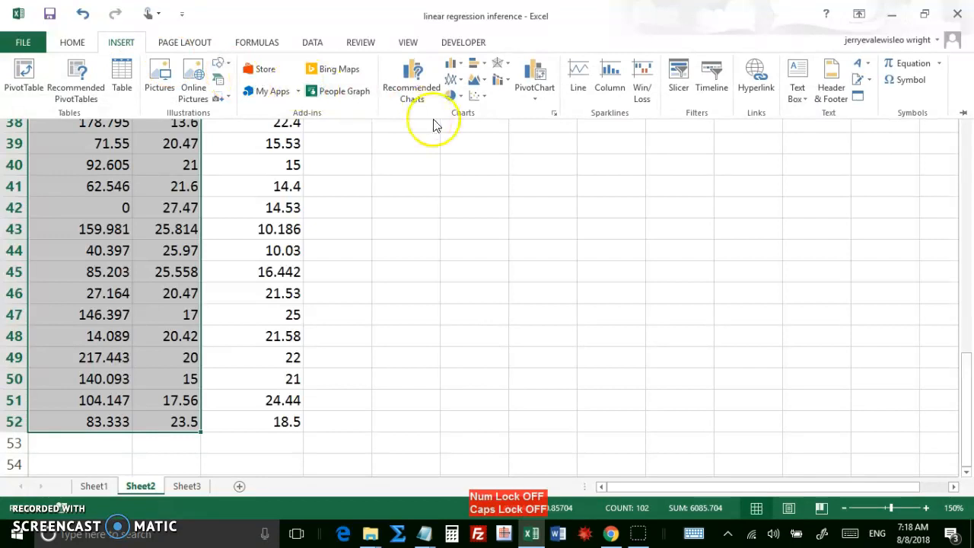
mouse_move(478, 95)
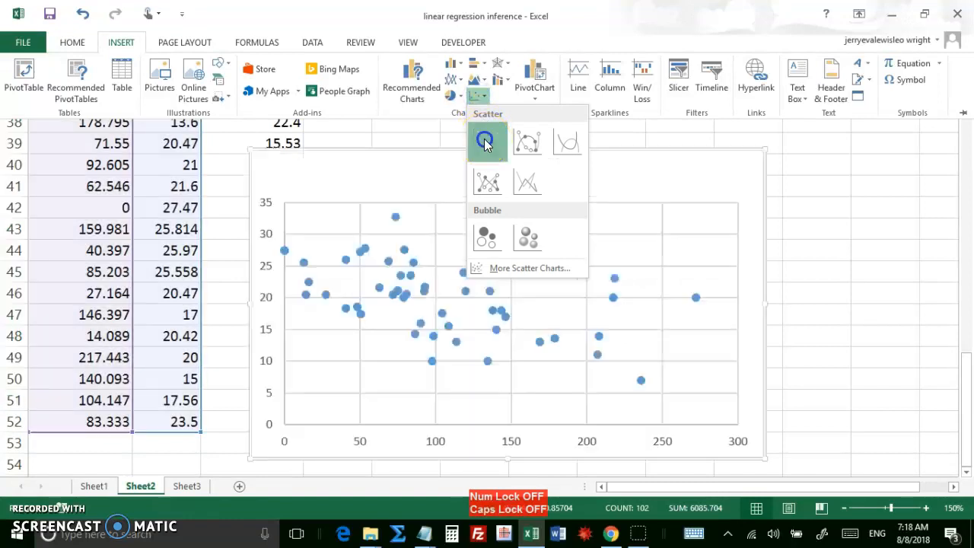
left_click(486, 142)
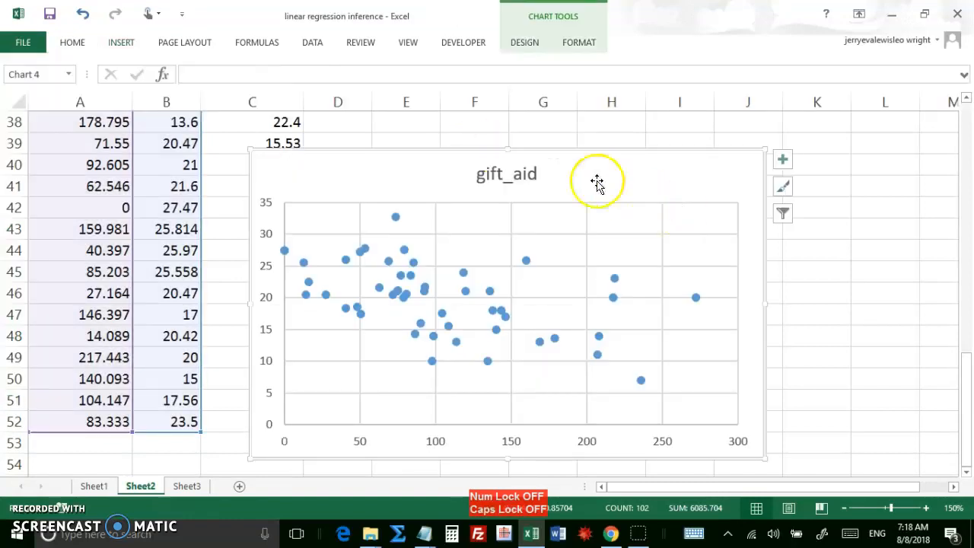
mouse_move(298, 230)
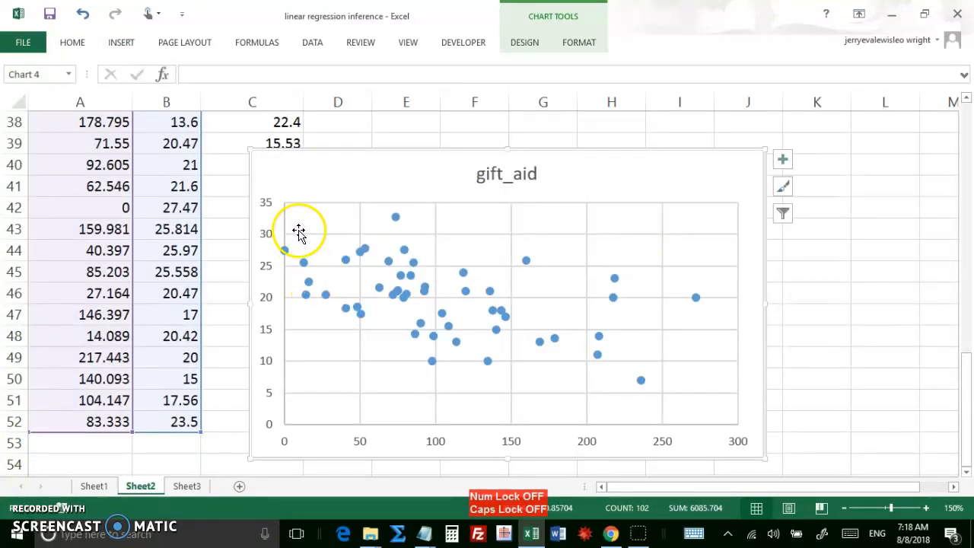
mouse_move(693, 383)
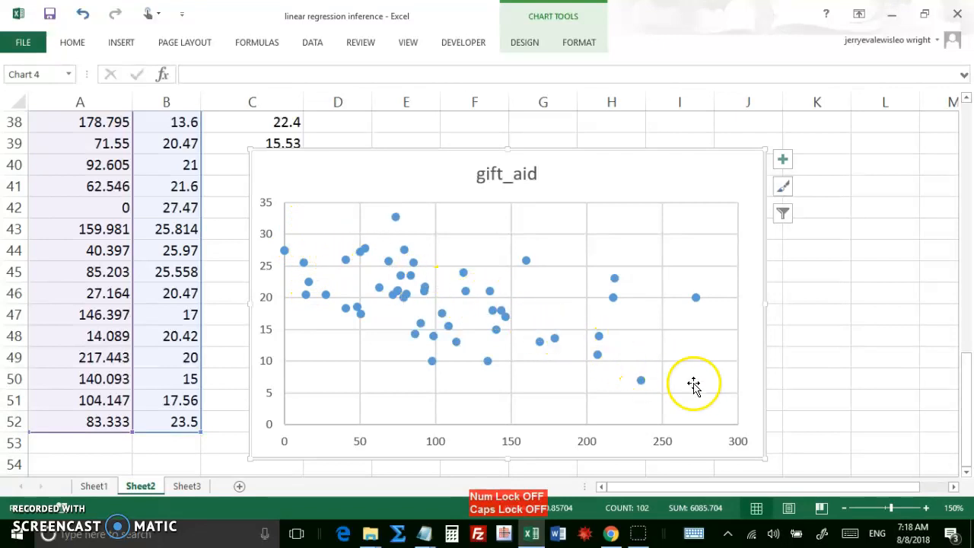
mouse_move(319, 441)
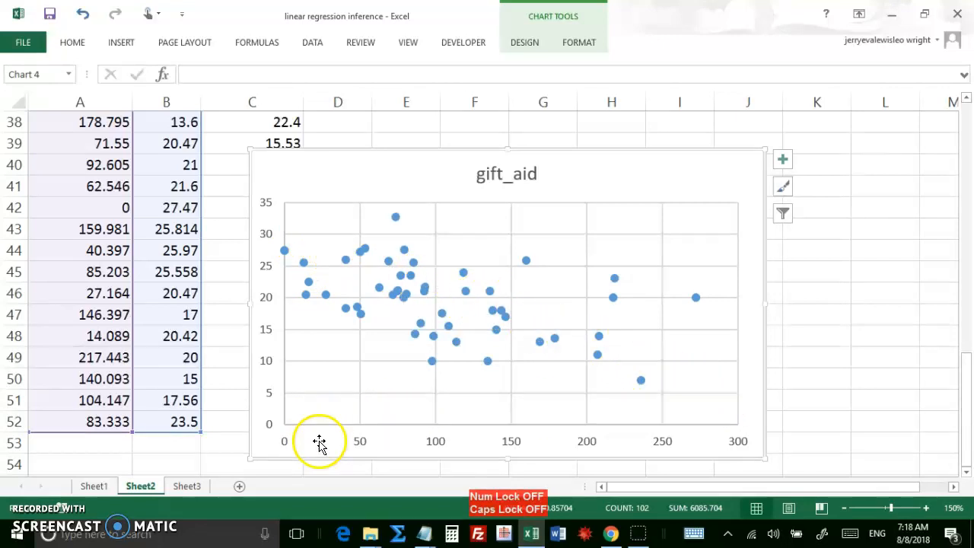
mouse_move(283, 244)
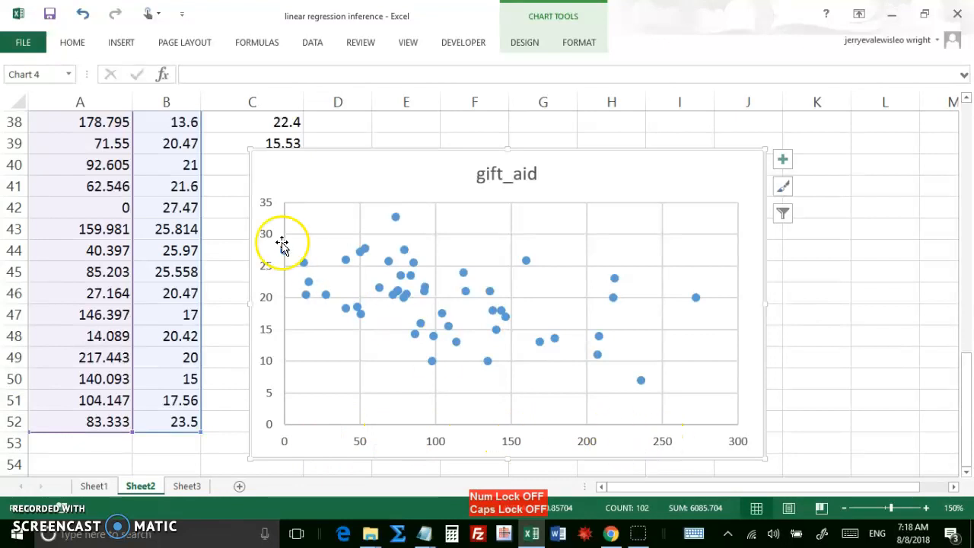
mouse_move(868, 300)
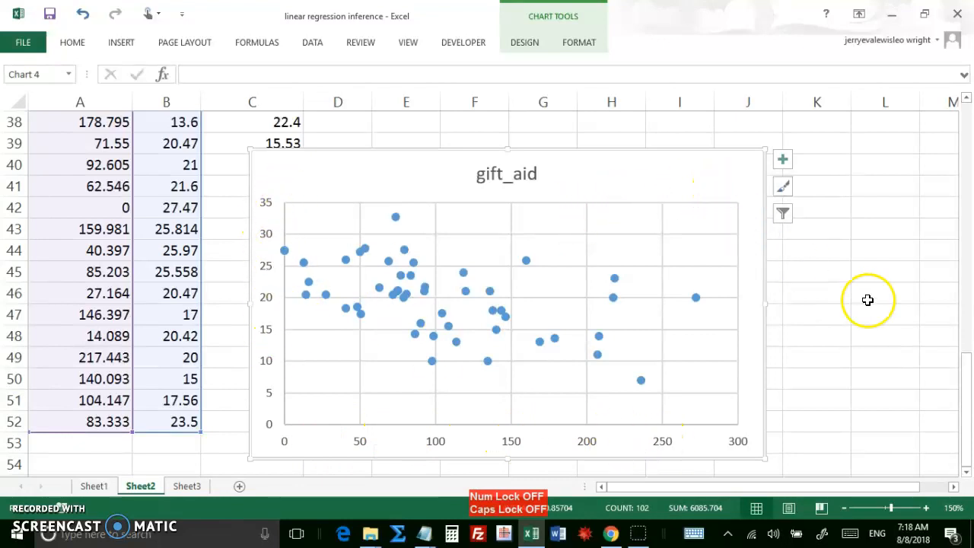